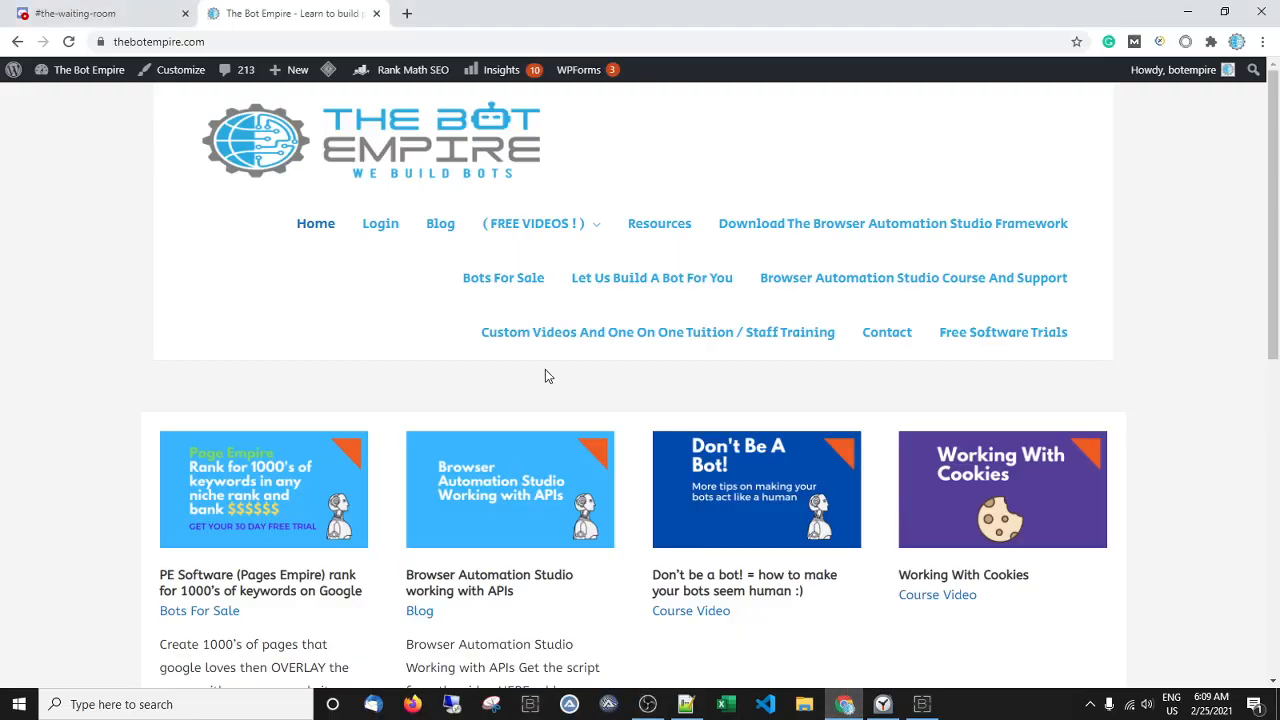
{"action": "mouse_move", "coordinate": [548, 374]}
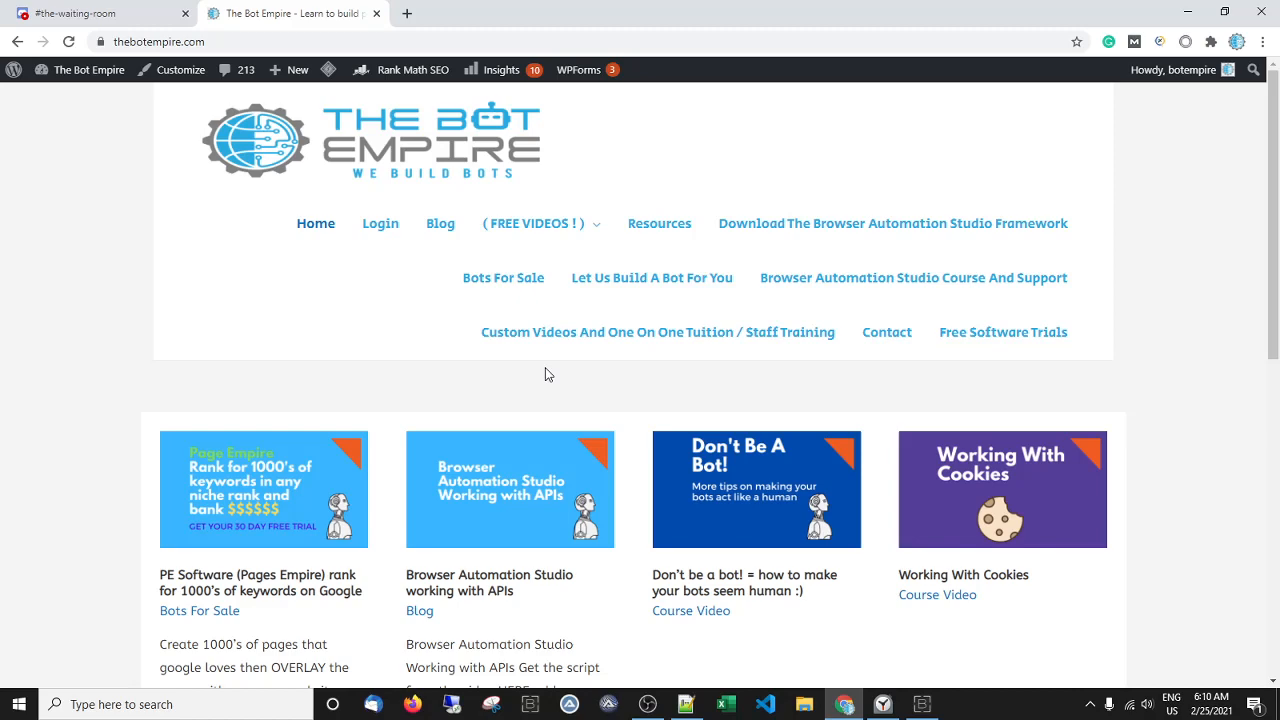
{"action": "mouse_move", "coordinate": [188, 204]}
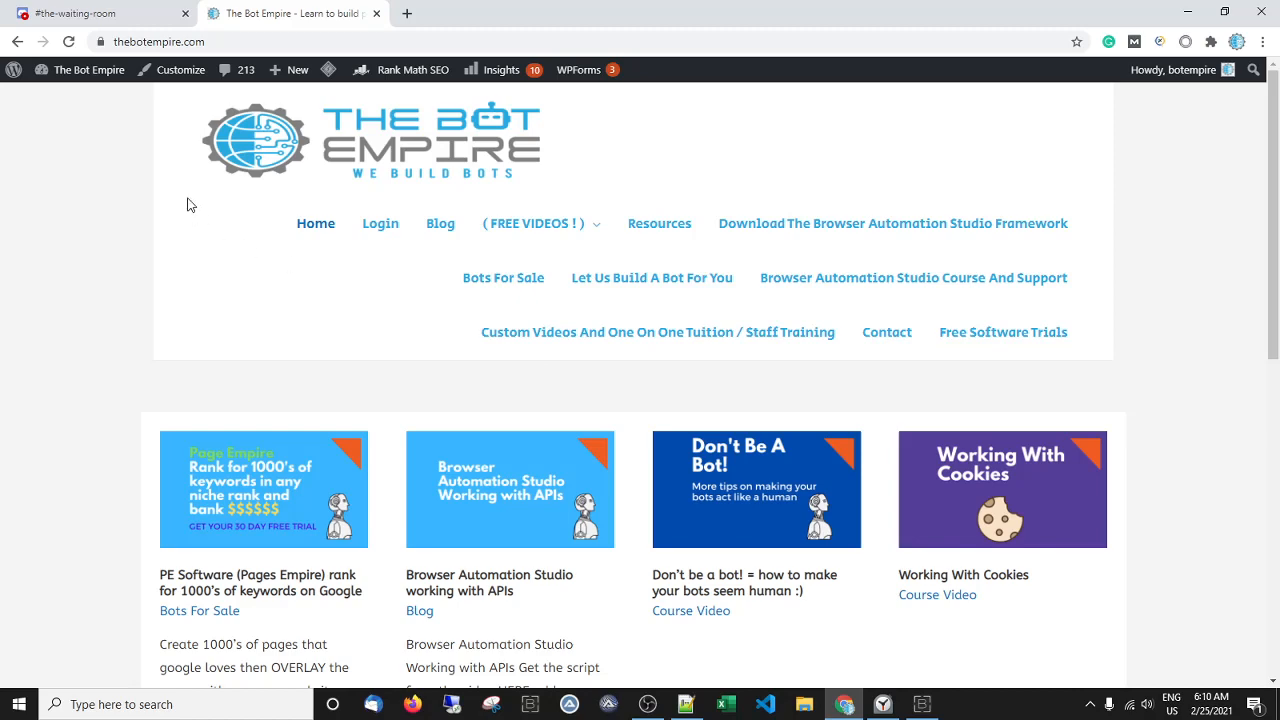